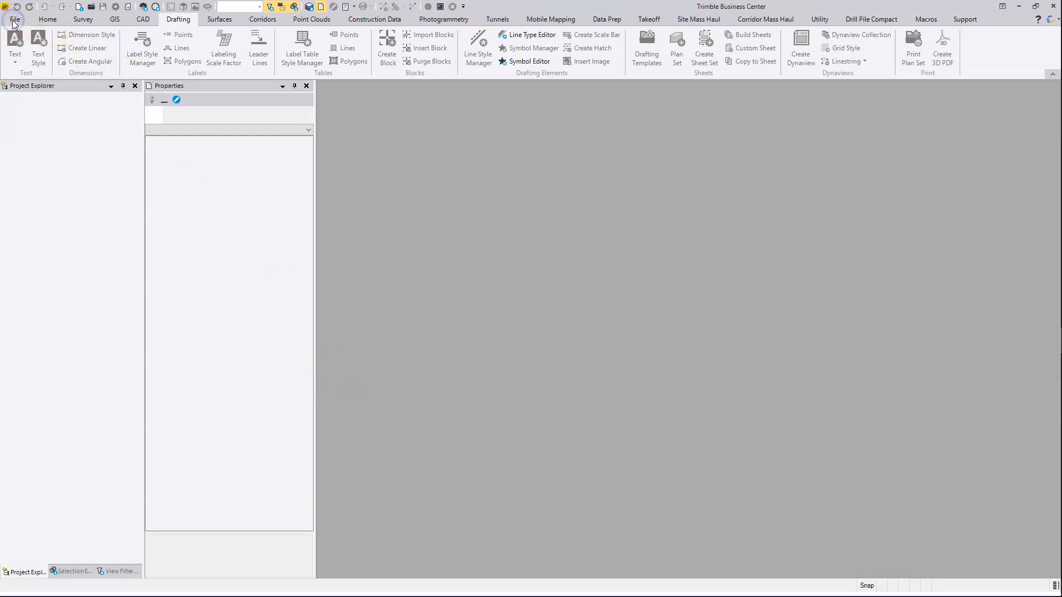
Step: Create a new project from the Metric New template
click(14, 19)
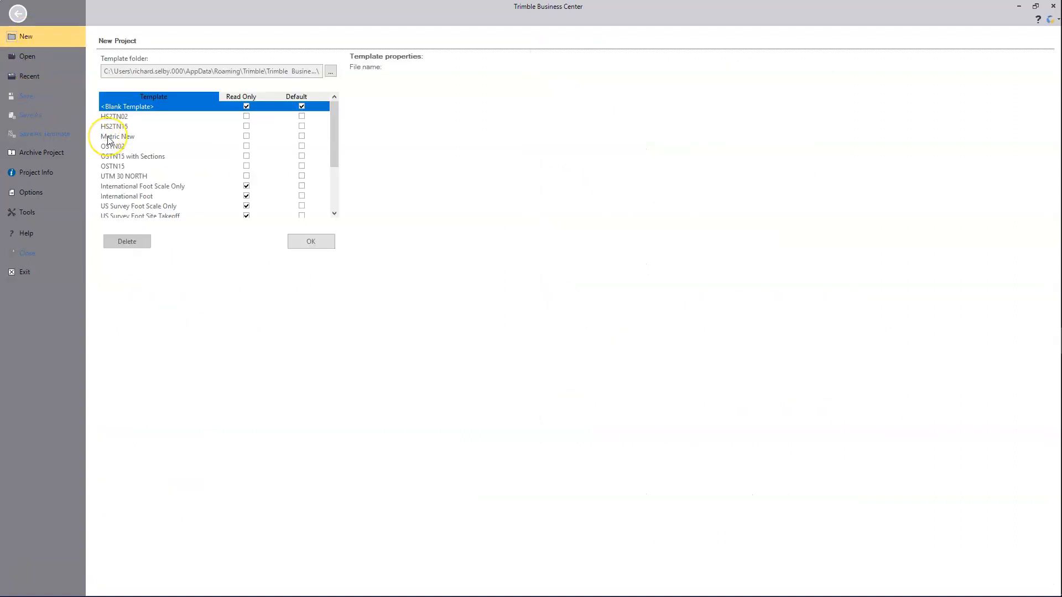
click(118, 136)
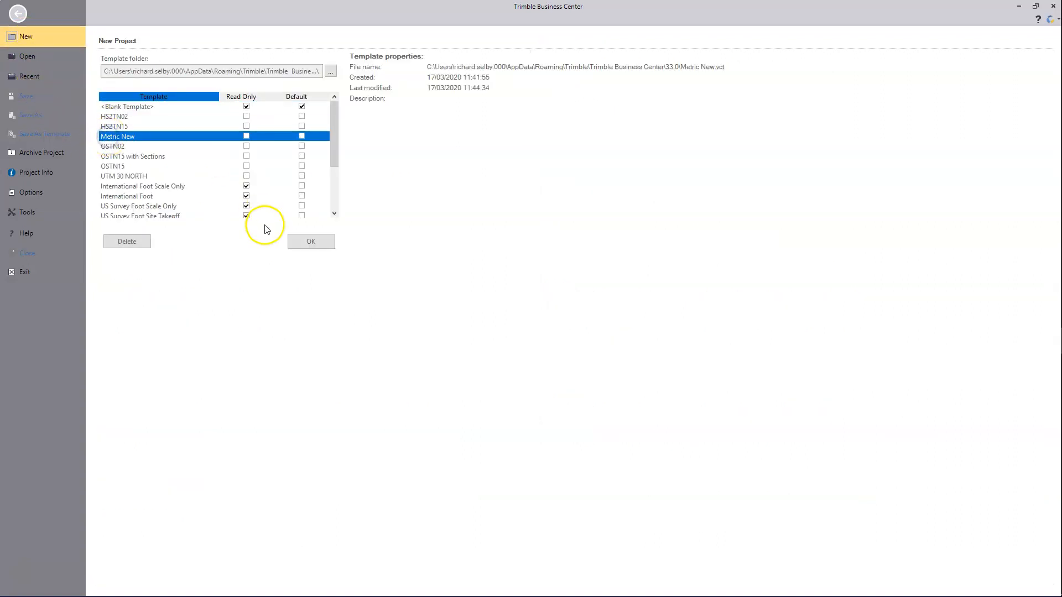
click(310, 241)
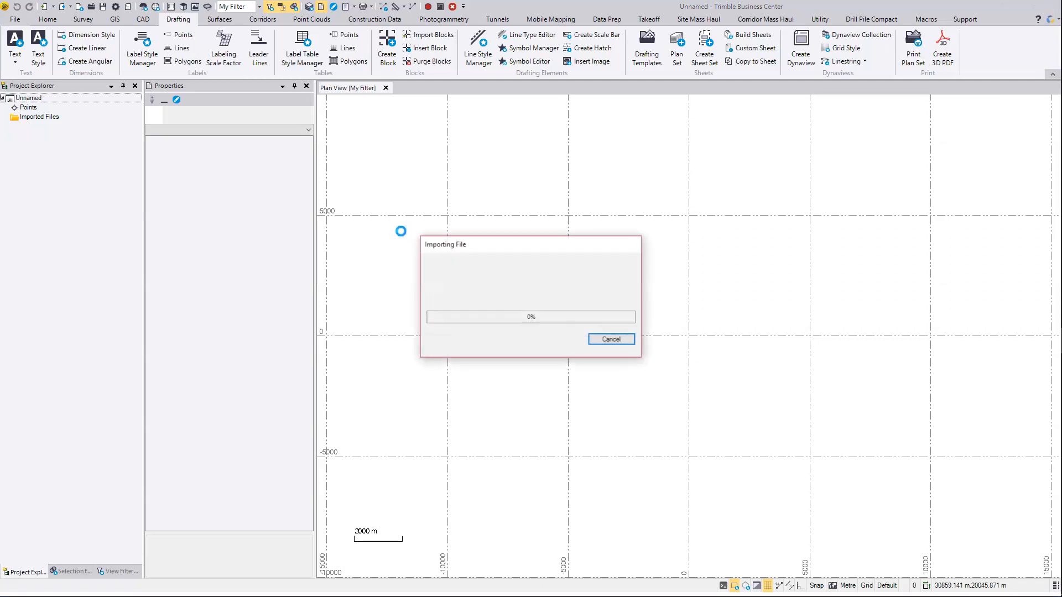
Step: Let the CAD import finish and decline viewing the import error summary
click(608, 338)
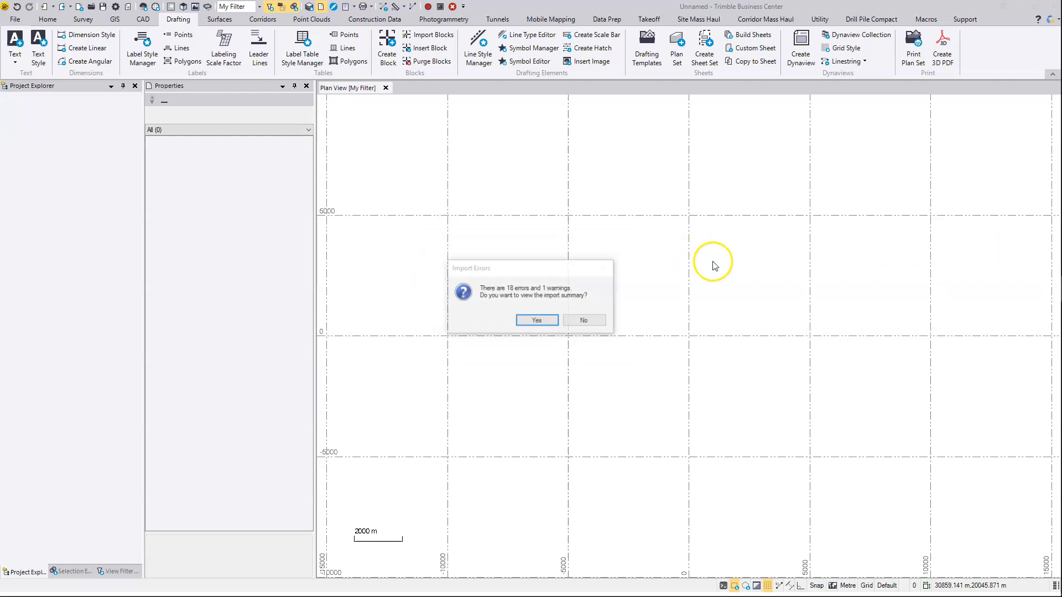
click(583, 320)
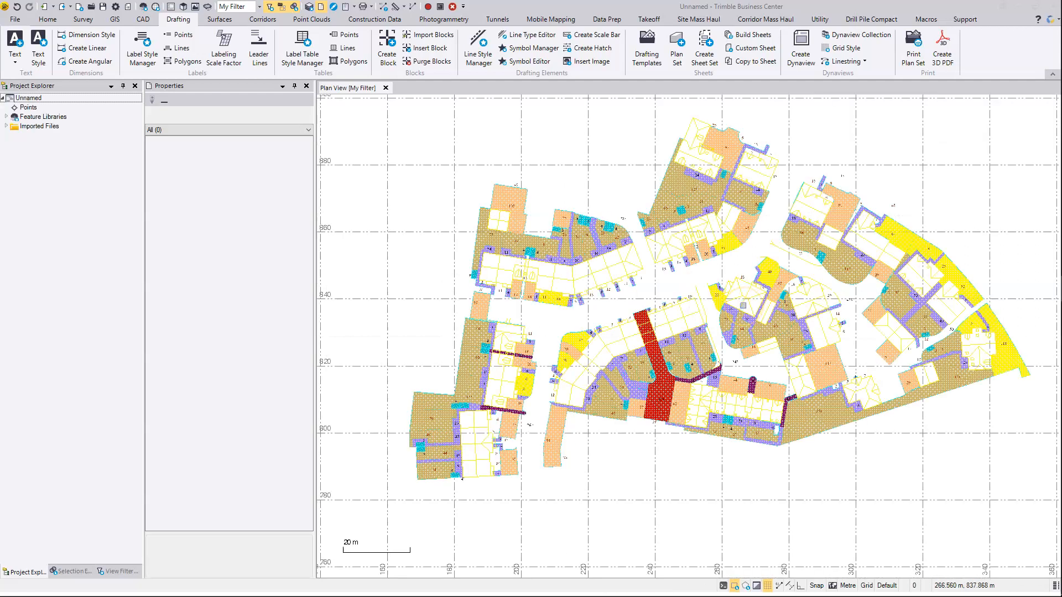
mouse_move(741, 306)
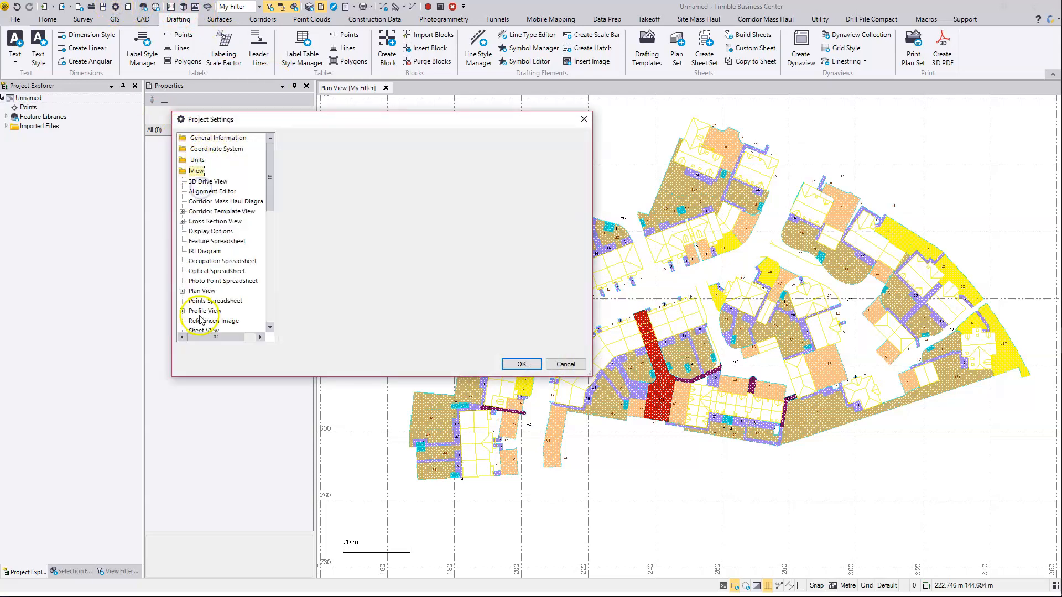
Step: Set the Plan View plot scale to 200 in Project Settings
click(202, 291)
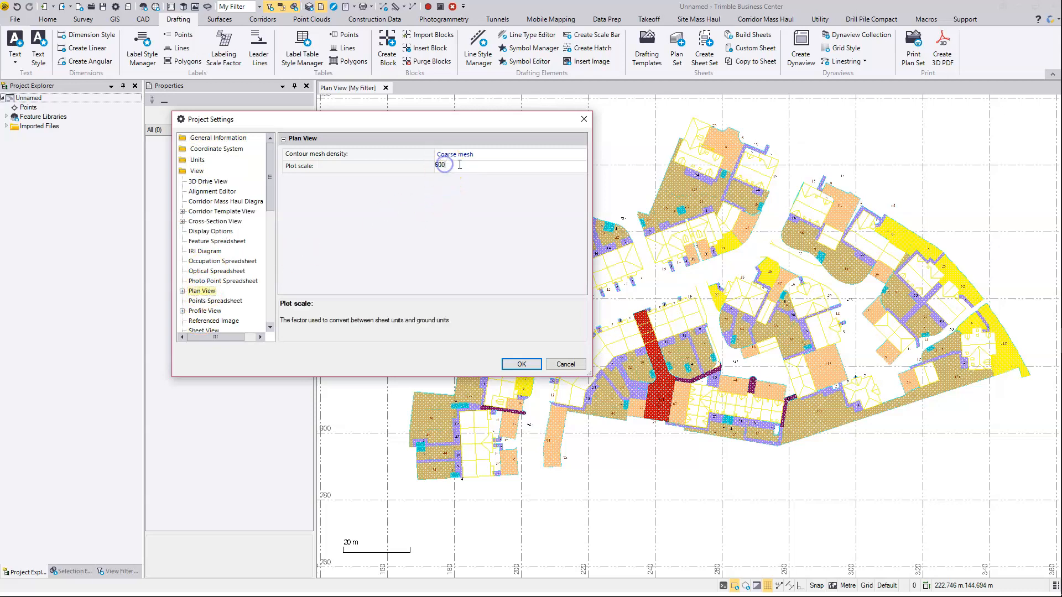
text(20)
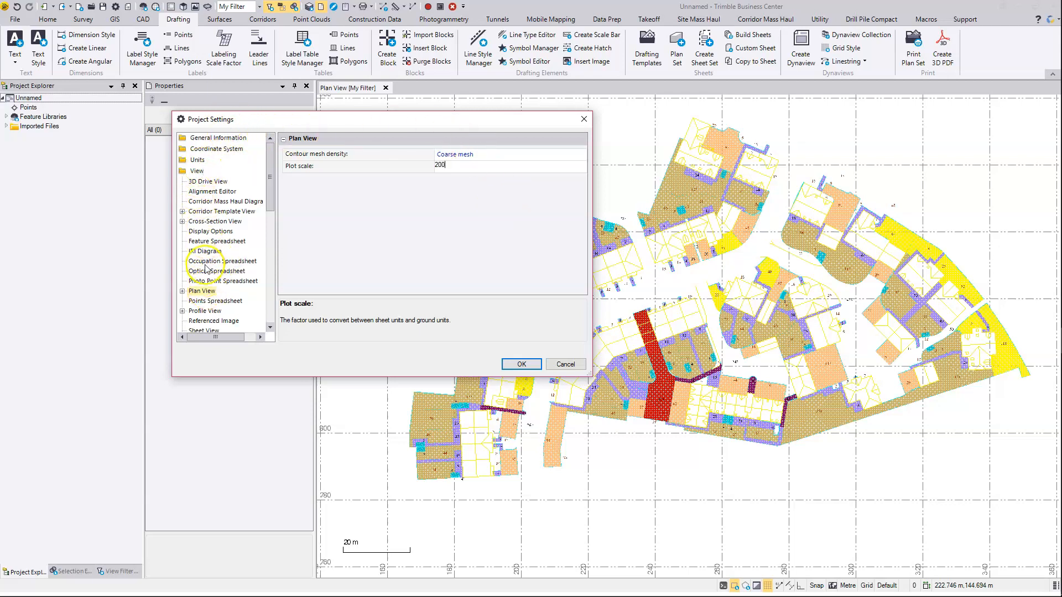
click(521, 364)
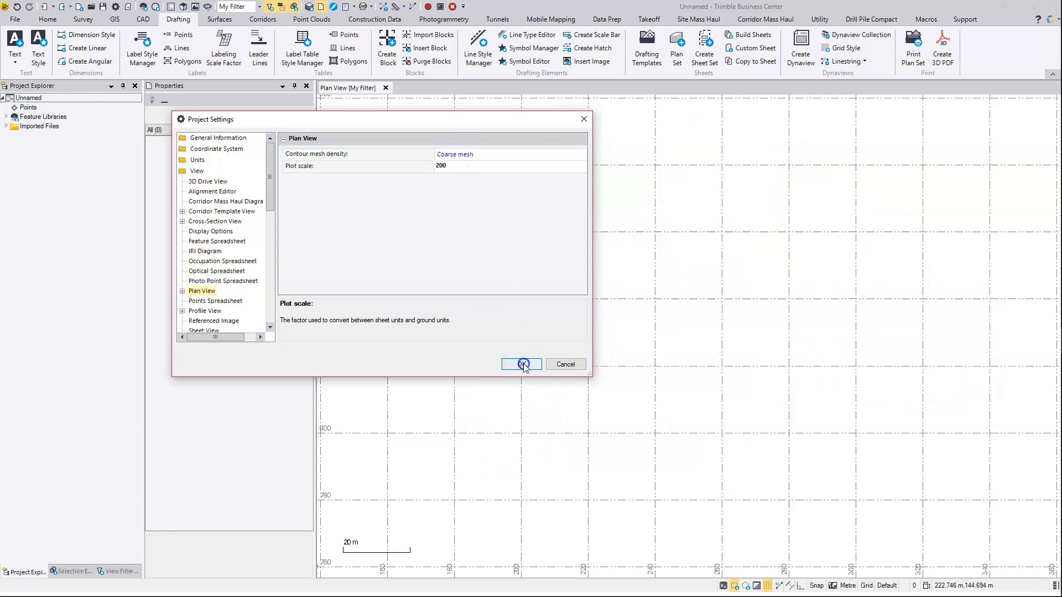
click(521, 364)
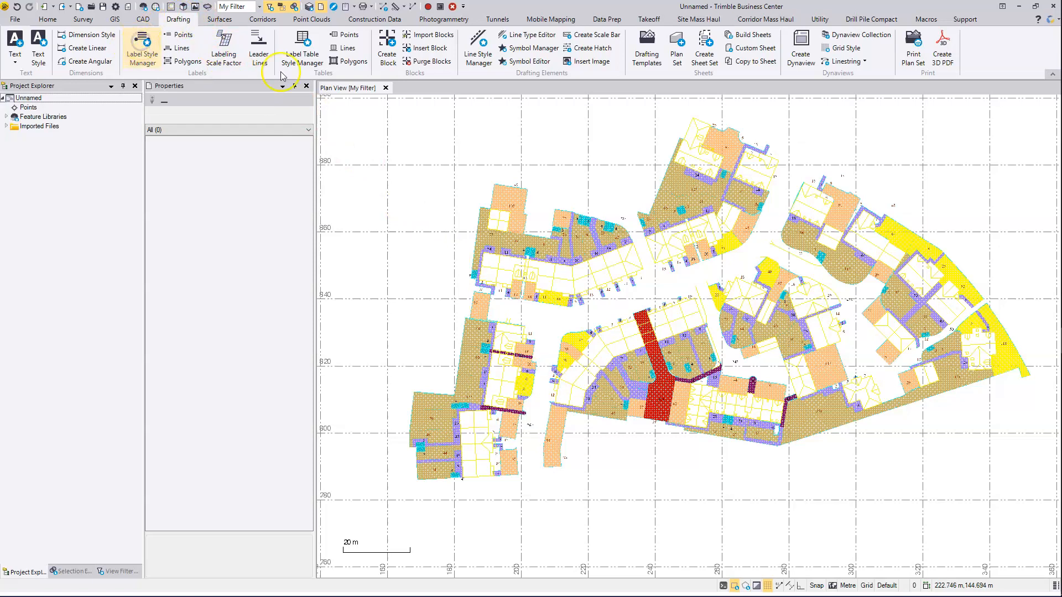
Step: In Polygon Styles, create New Layer 1 in Layer Manager for the Standard label style
click(141, 45)
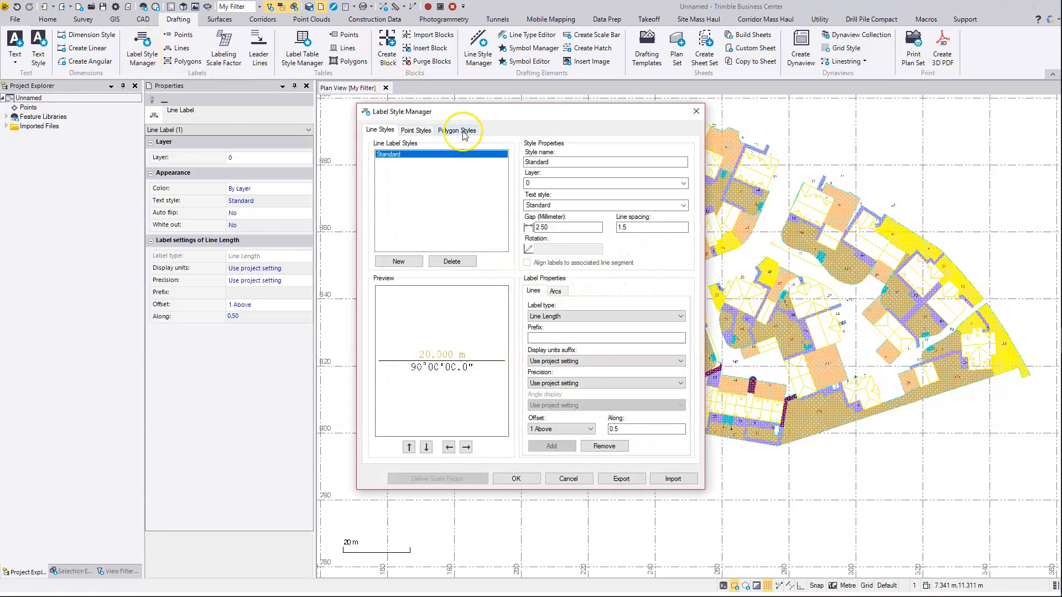
click(457, 130)
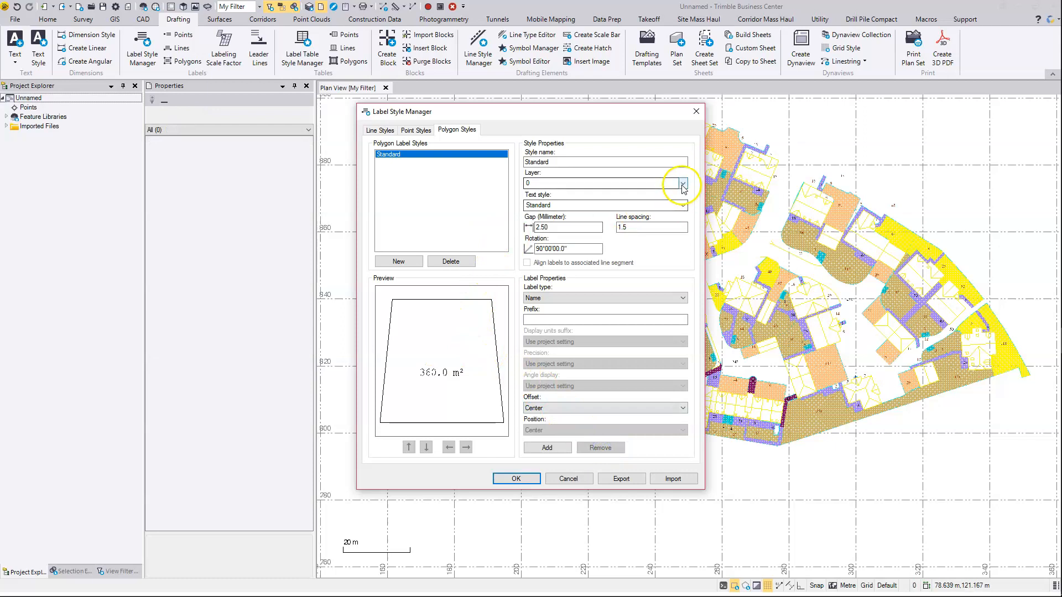
click(683, 183)
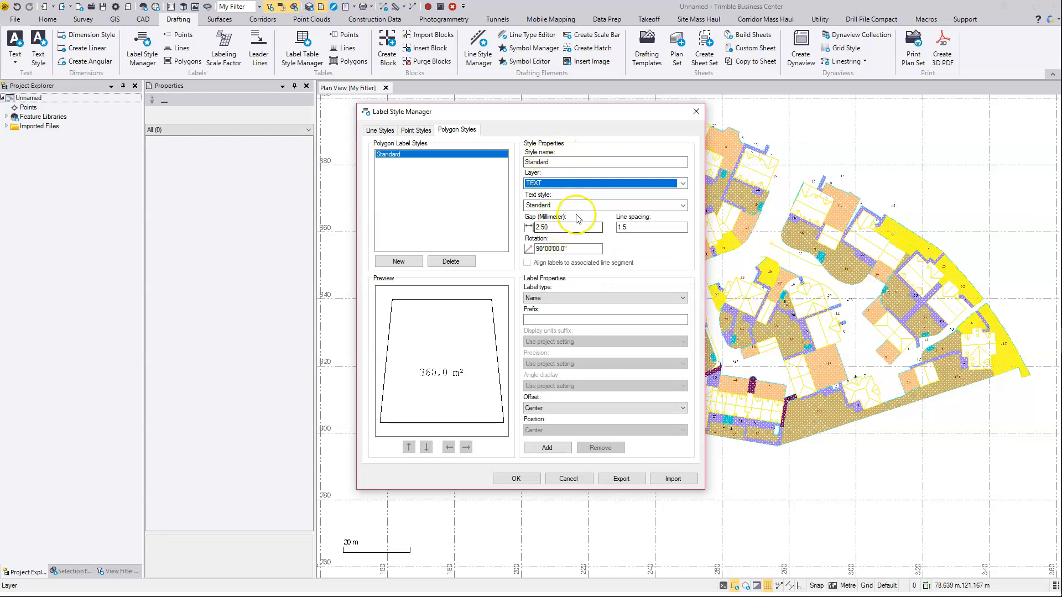
click(603, 183)
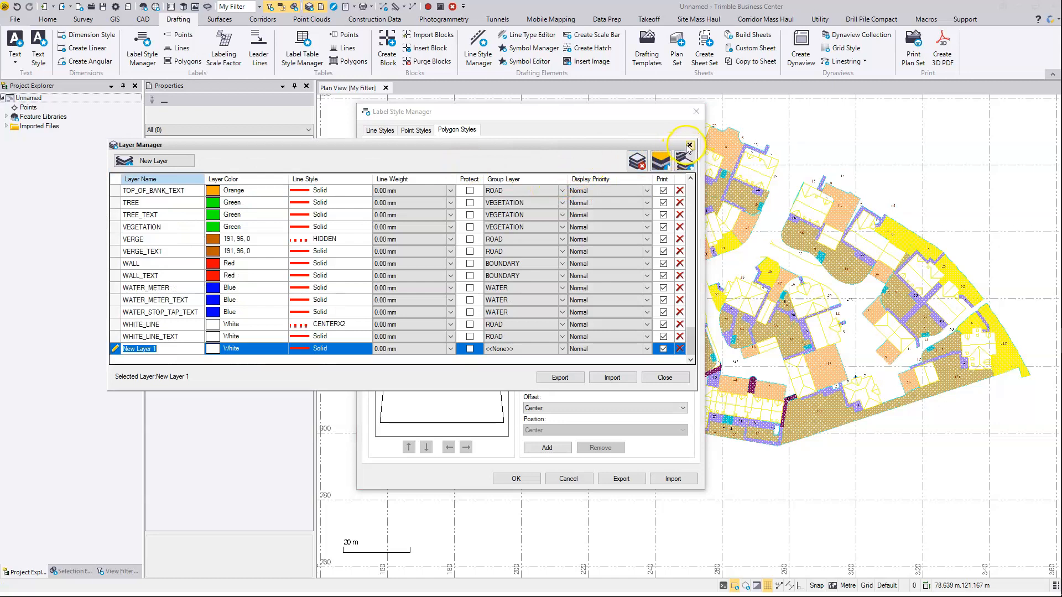
click(689, 146)
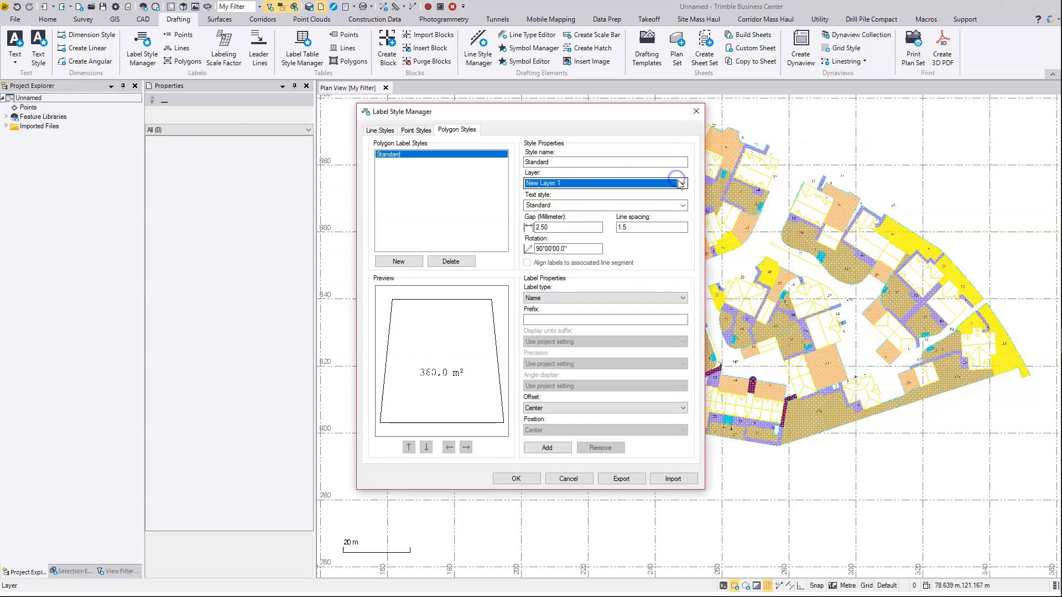
Step: Set the Standard polygon style to the TEXT layer with 1.8mm MSS text and 0.00 gap
click(681, 184)
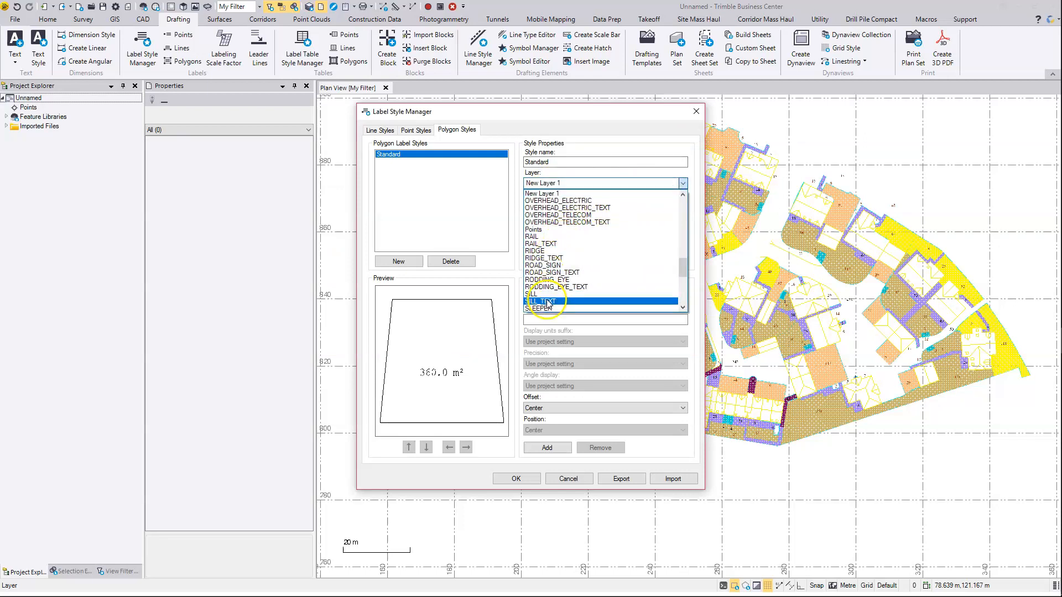
scroll(down, 3)
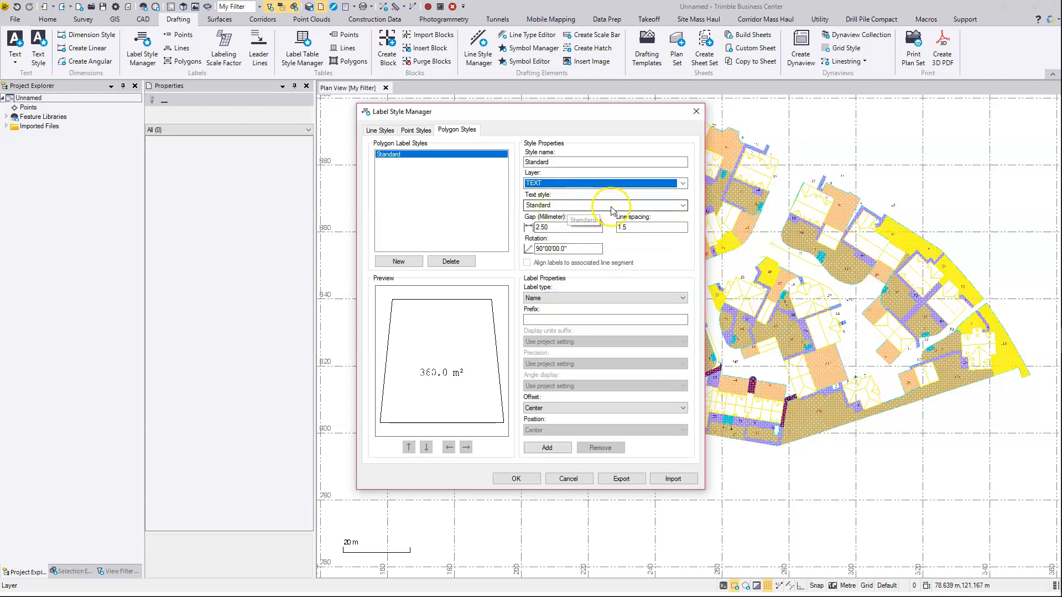
click(683, 206)
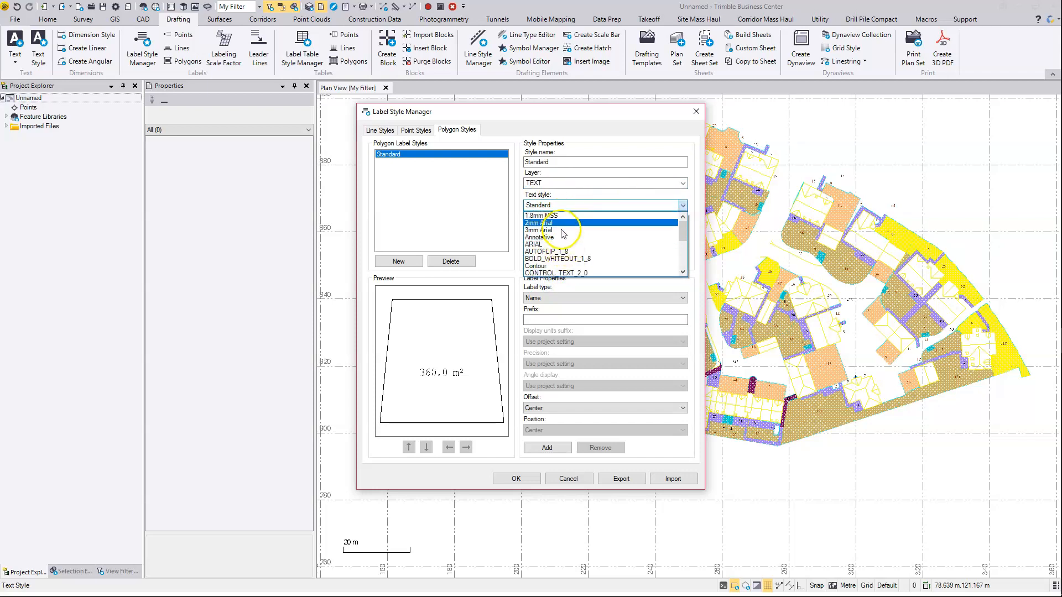
click(545, 214)
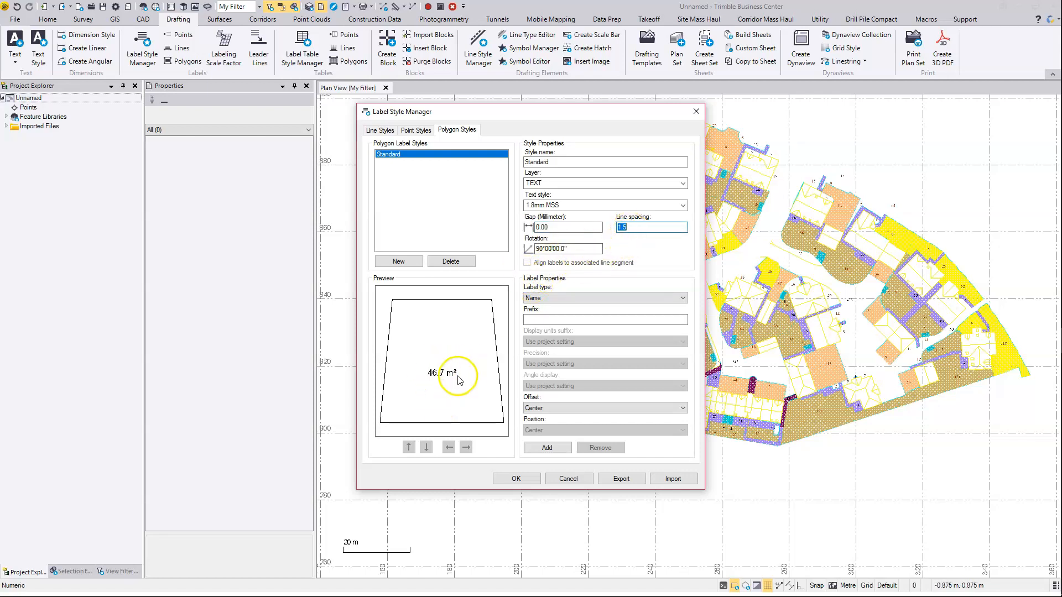
mouse_move(457, 358)
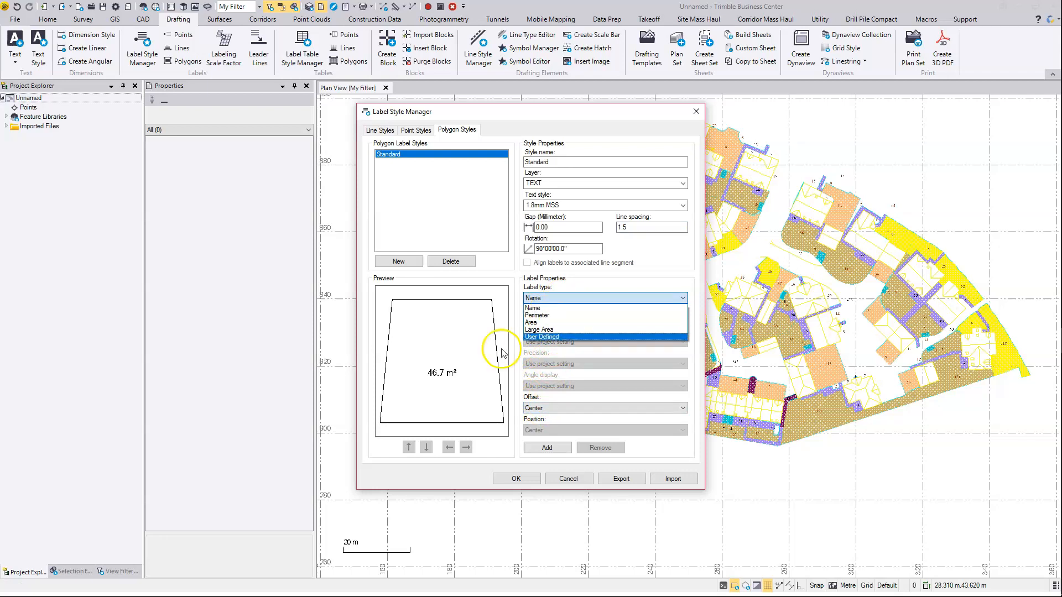
Step: Label Area at precision 0.123 with the m² suffix, centred, and save the style
click(535, 322)
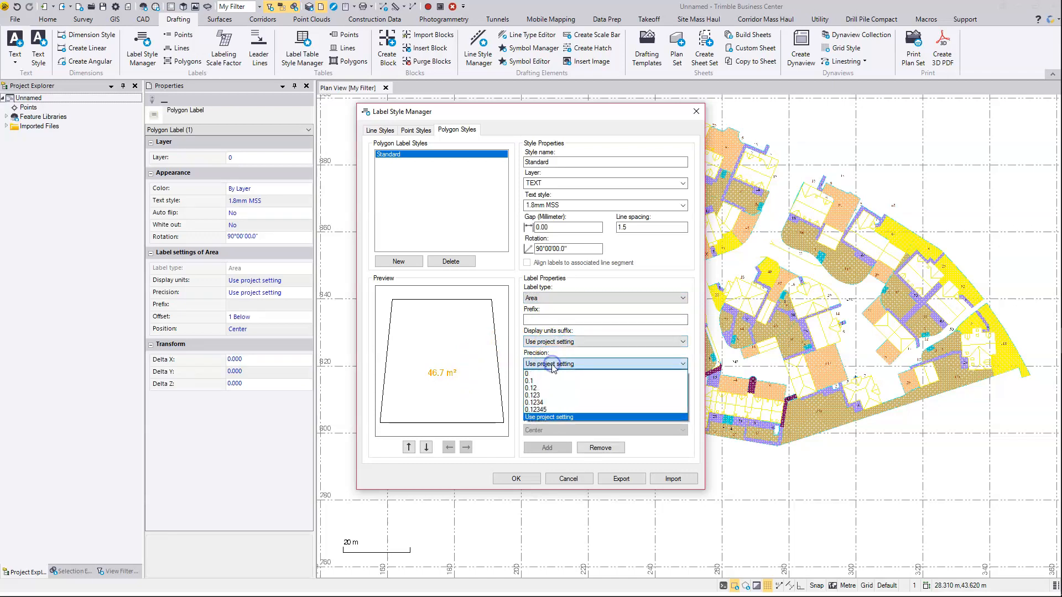
click(535, 395)
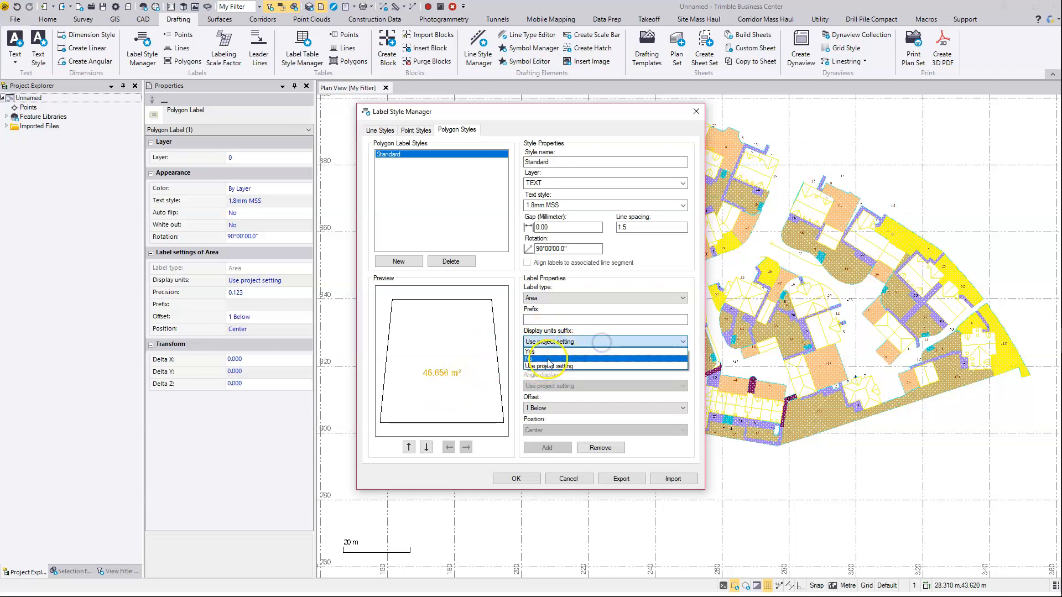
click(529, 358)
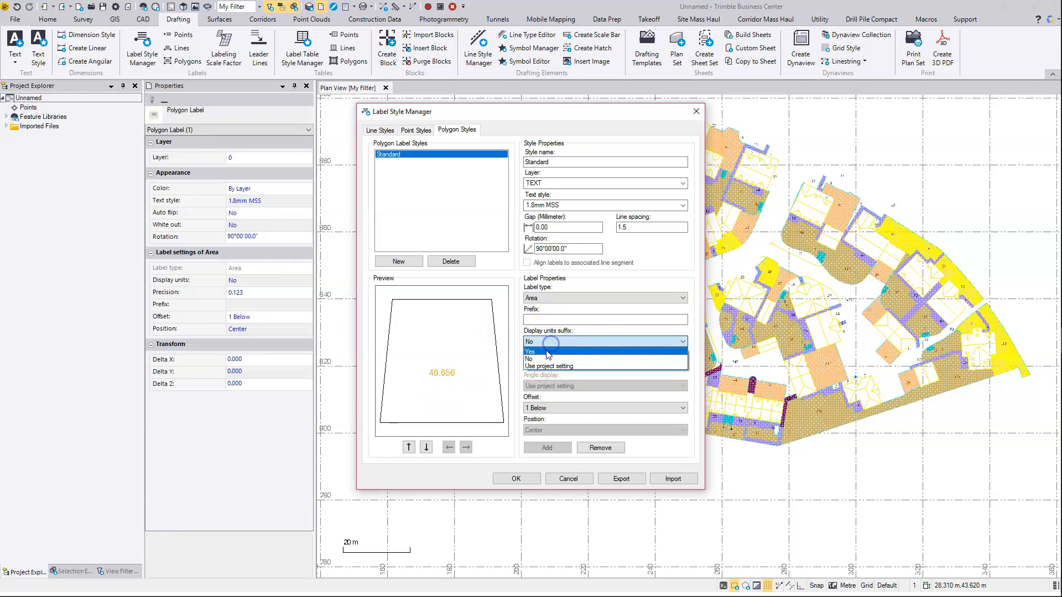
click(530, 351)
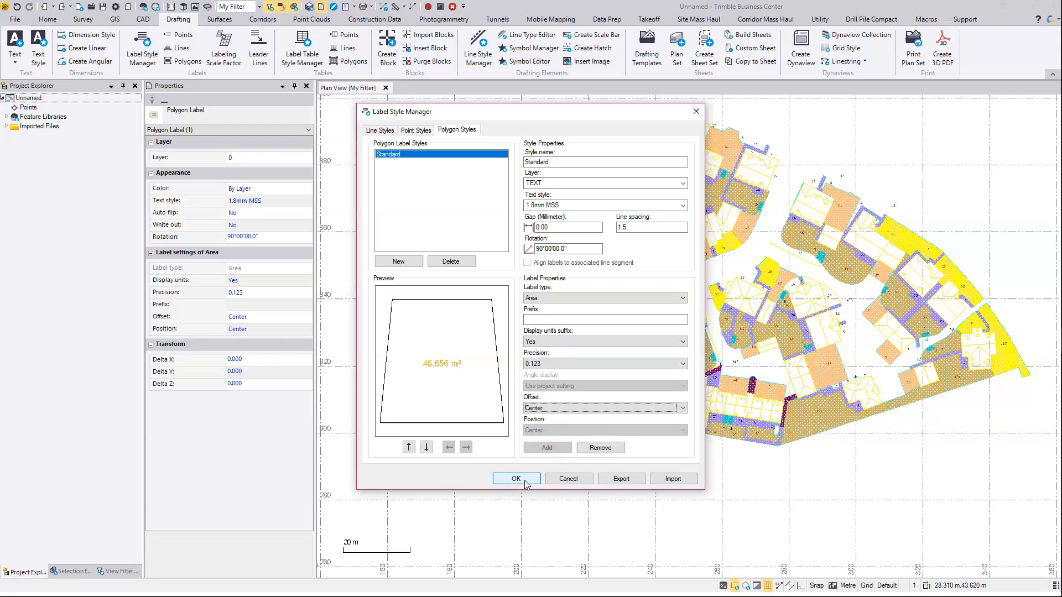
click(515, 479)
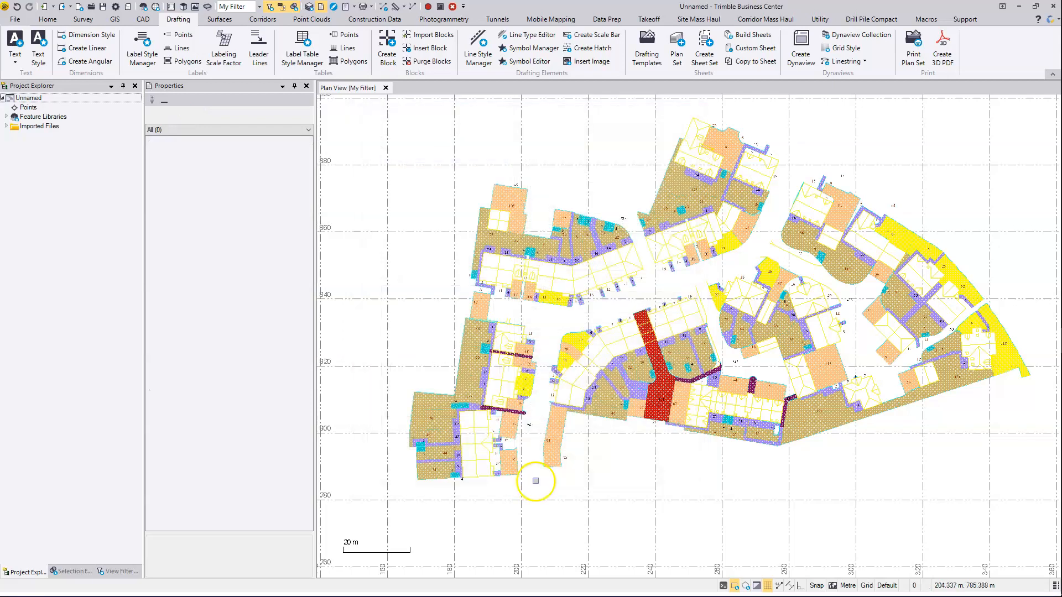
mouse_move(188, 61)
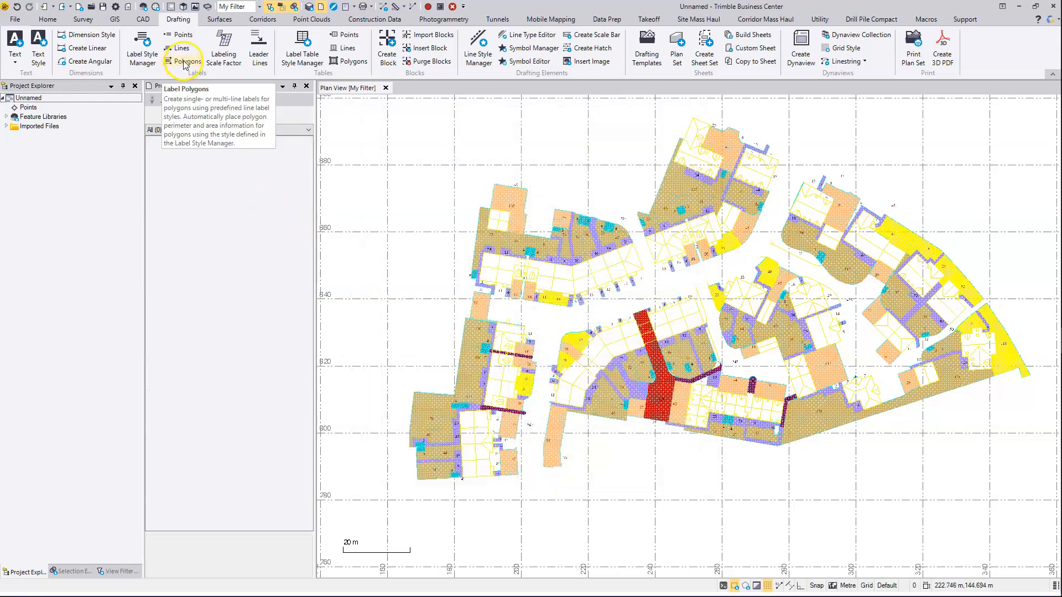
Step: Start Label Polygons on the TEXT layer and choose Select by Polygon
click(186, 61)
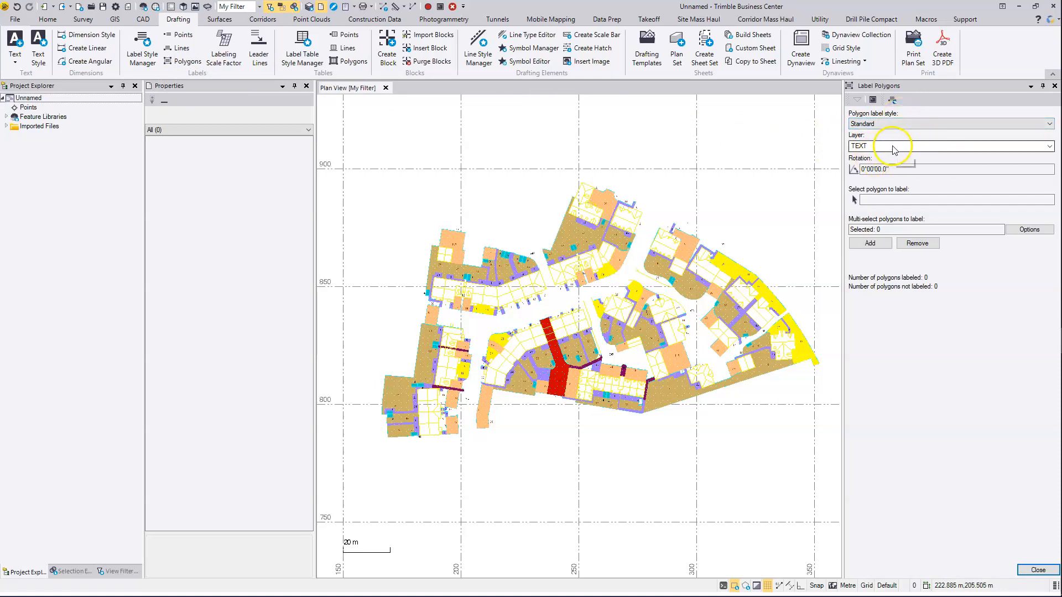
click(1051, 146)
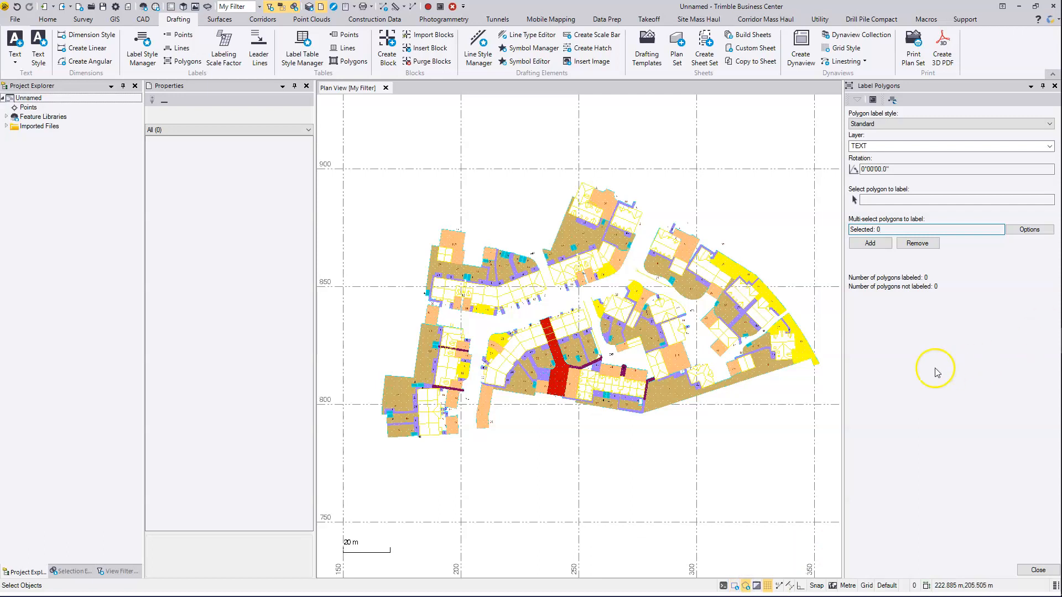
click(1029, 230)
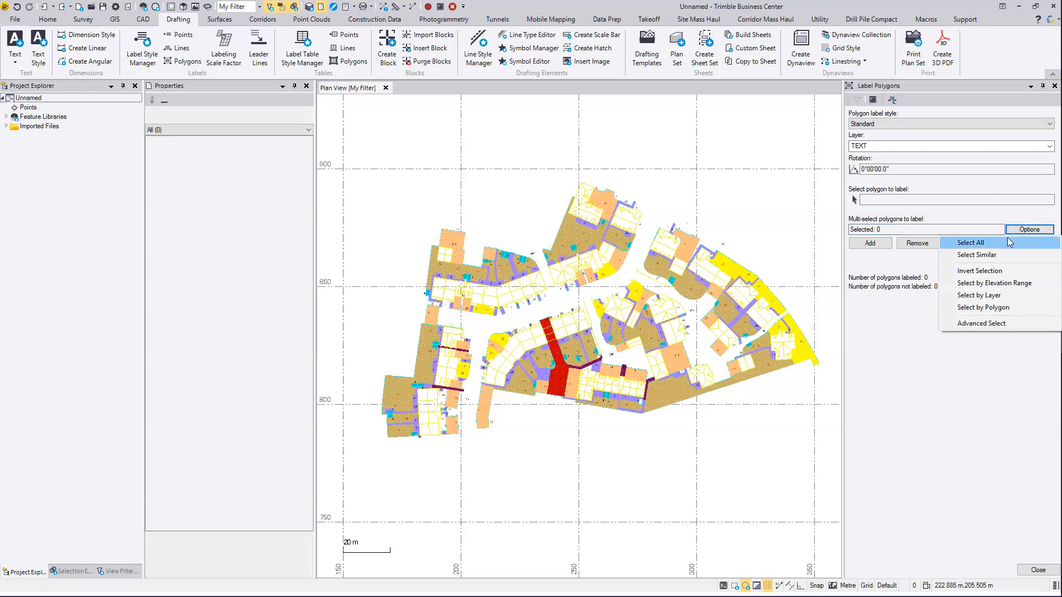
mouse_move(982, 306)
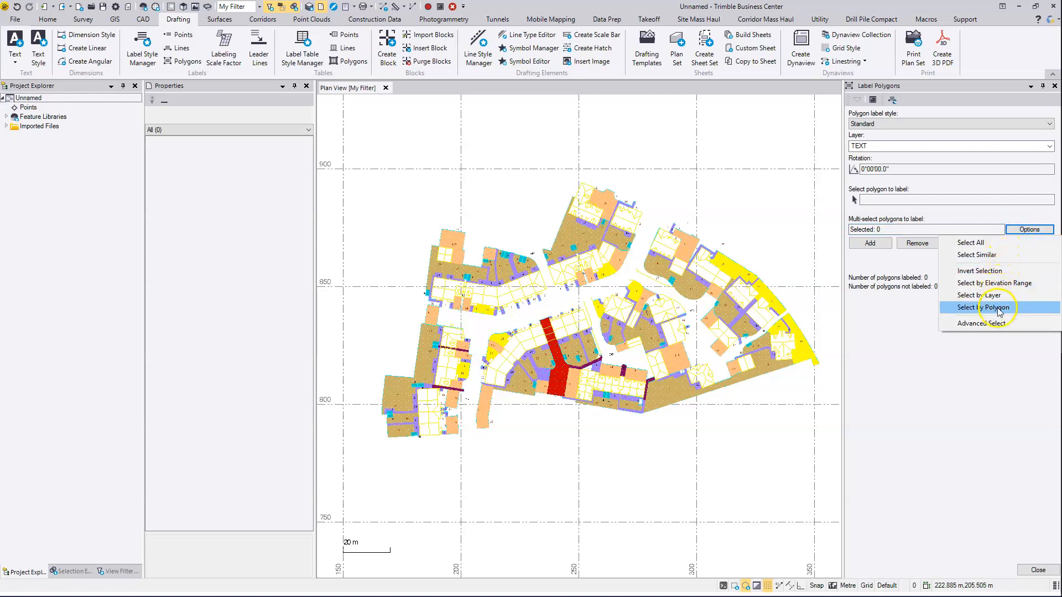
click(984, 307)
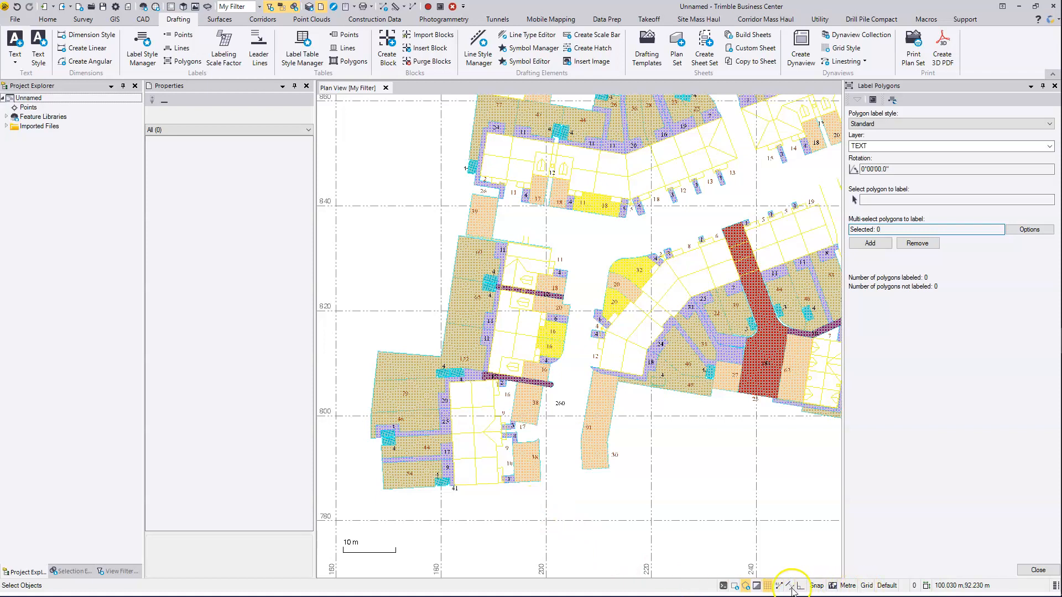
mouse_move(750, 586)
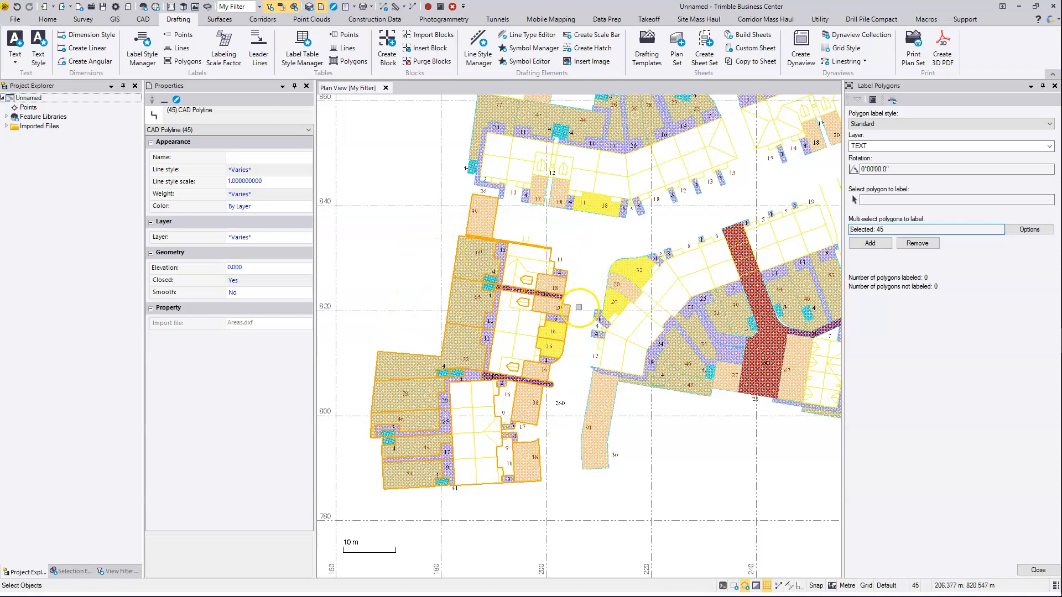
Step: Finish selecting the 45 left-block polylines and add their area labels
click(870, 243)
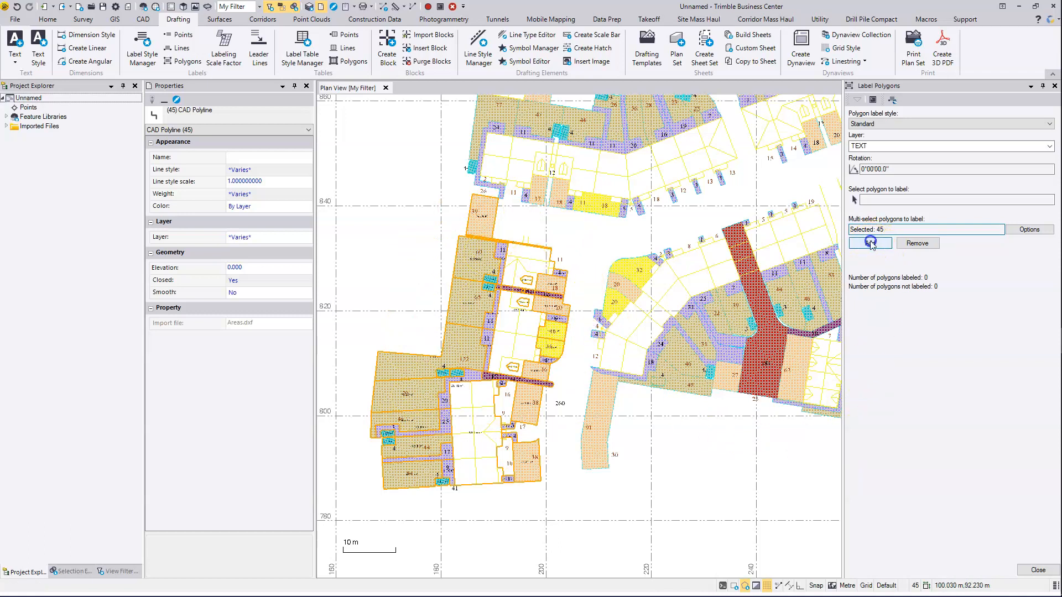
click(869, 242)
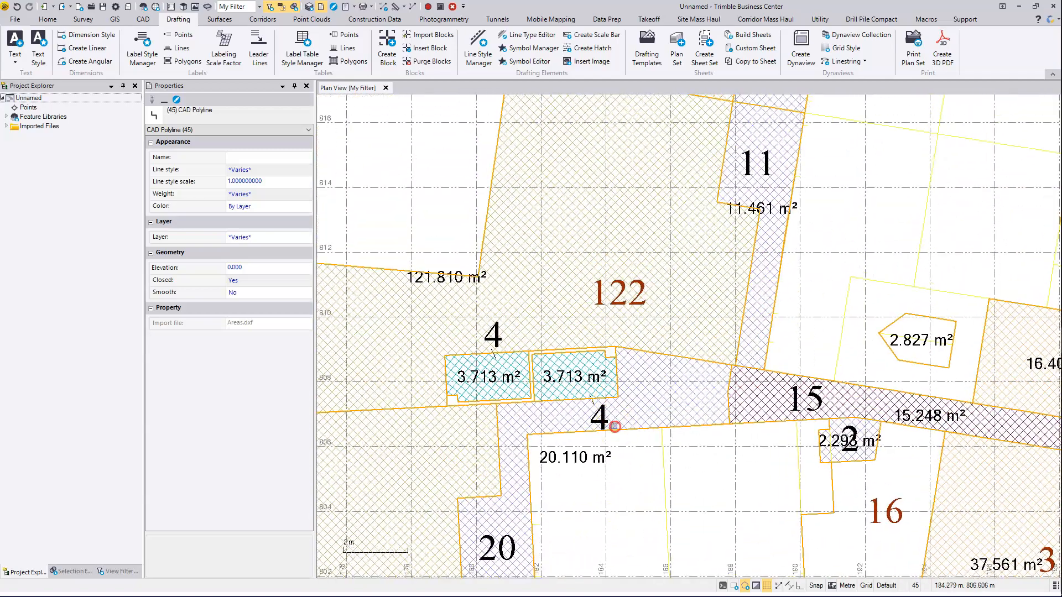
Step: Drag the 17.947 m² and 3.615 m² labels clear of parcel numbers 18 and 4
scroll(down, 3)
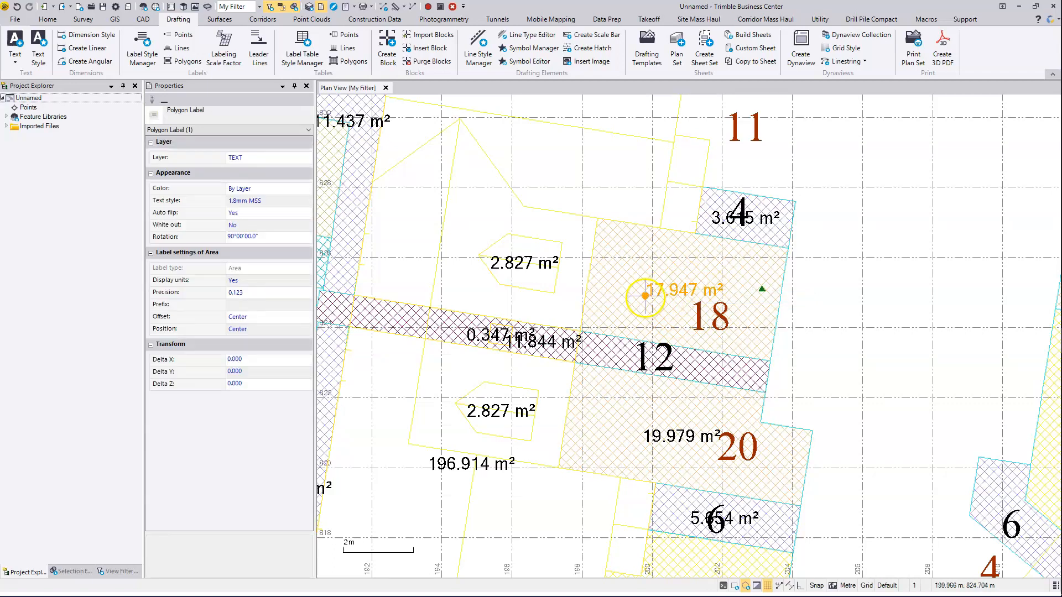
drag(641, 296, 744, 288)
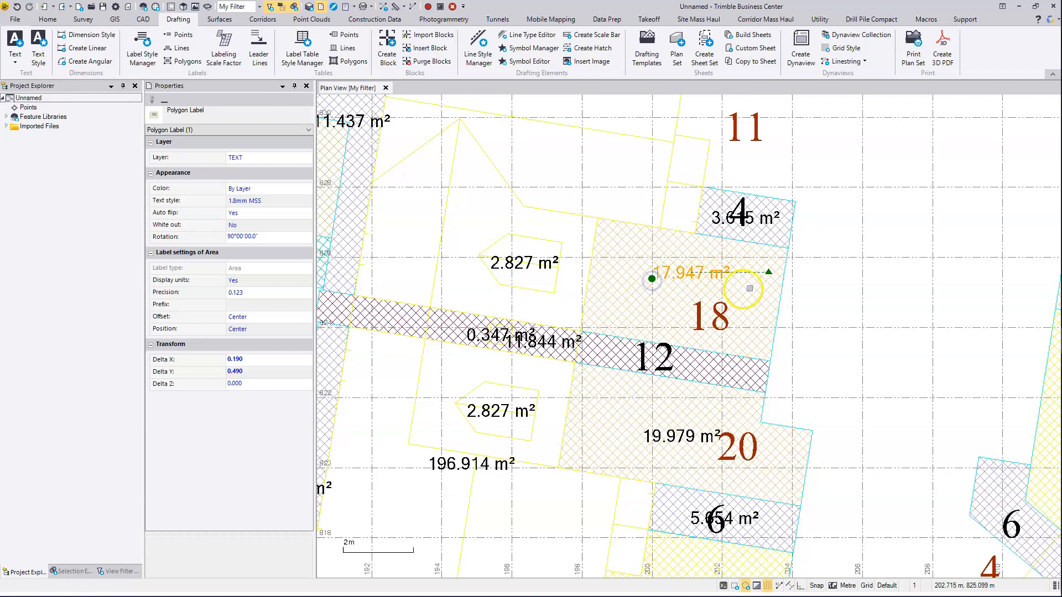
mouse_move(715, 223)
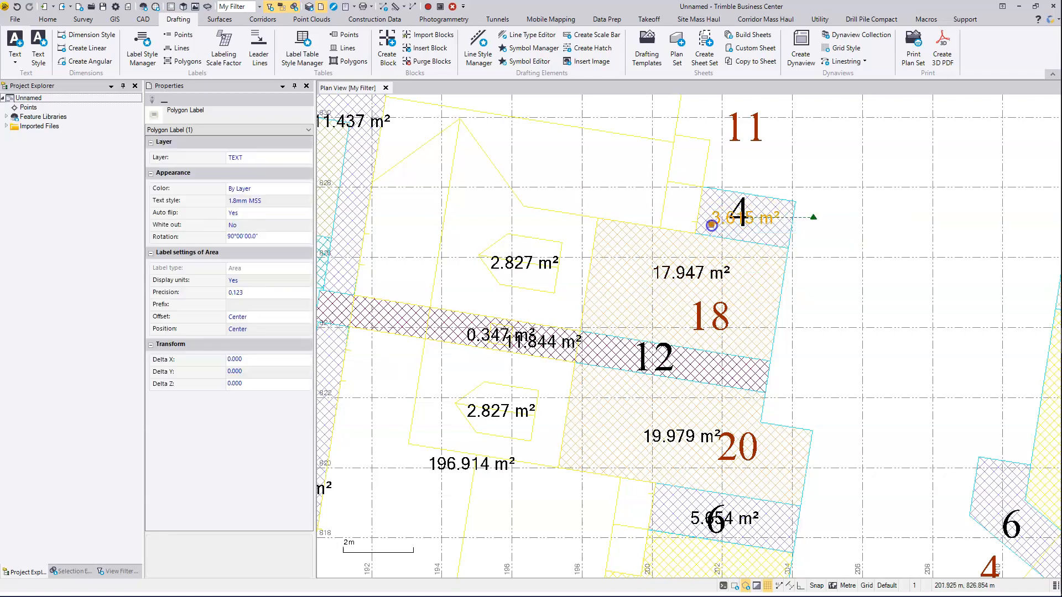
drag(711, 224, 798, 227)
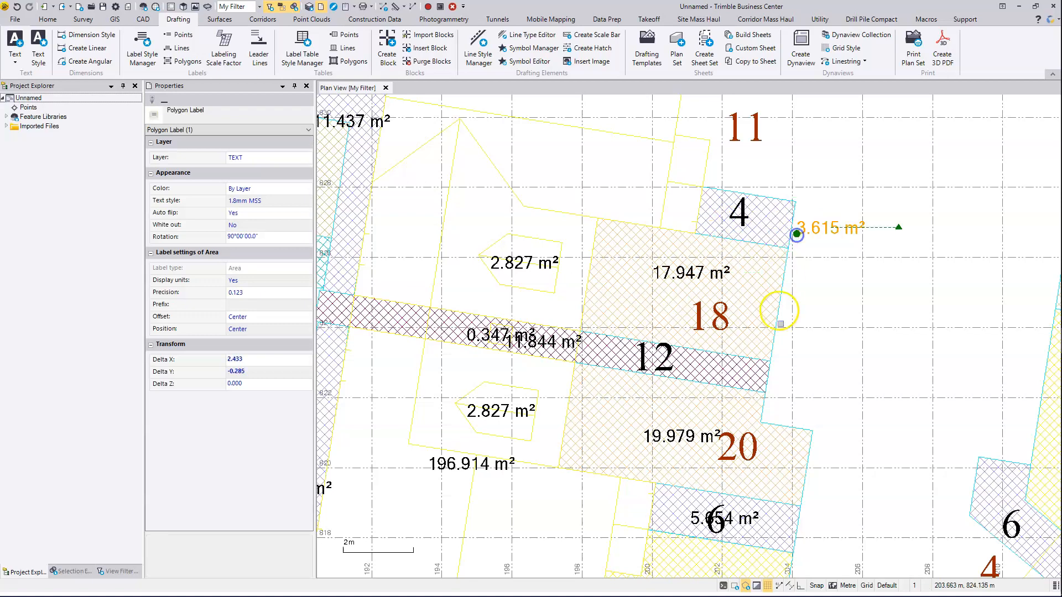